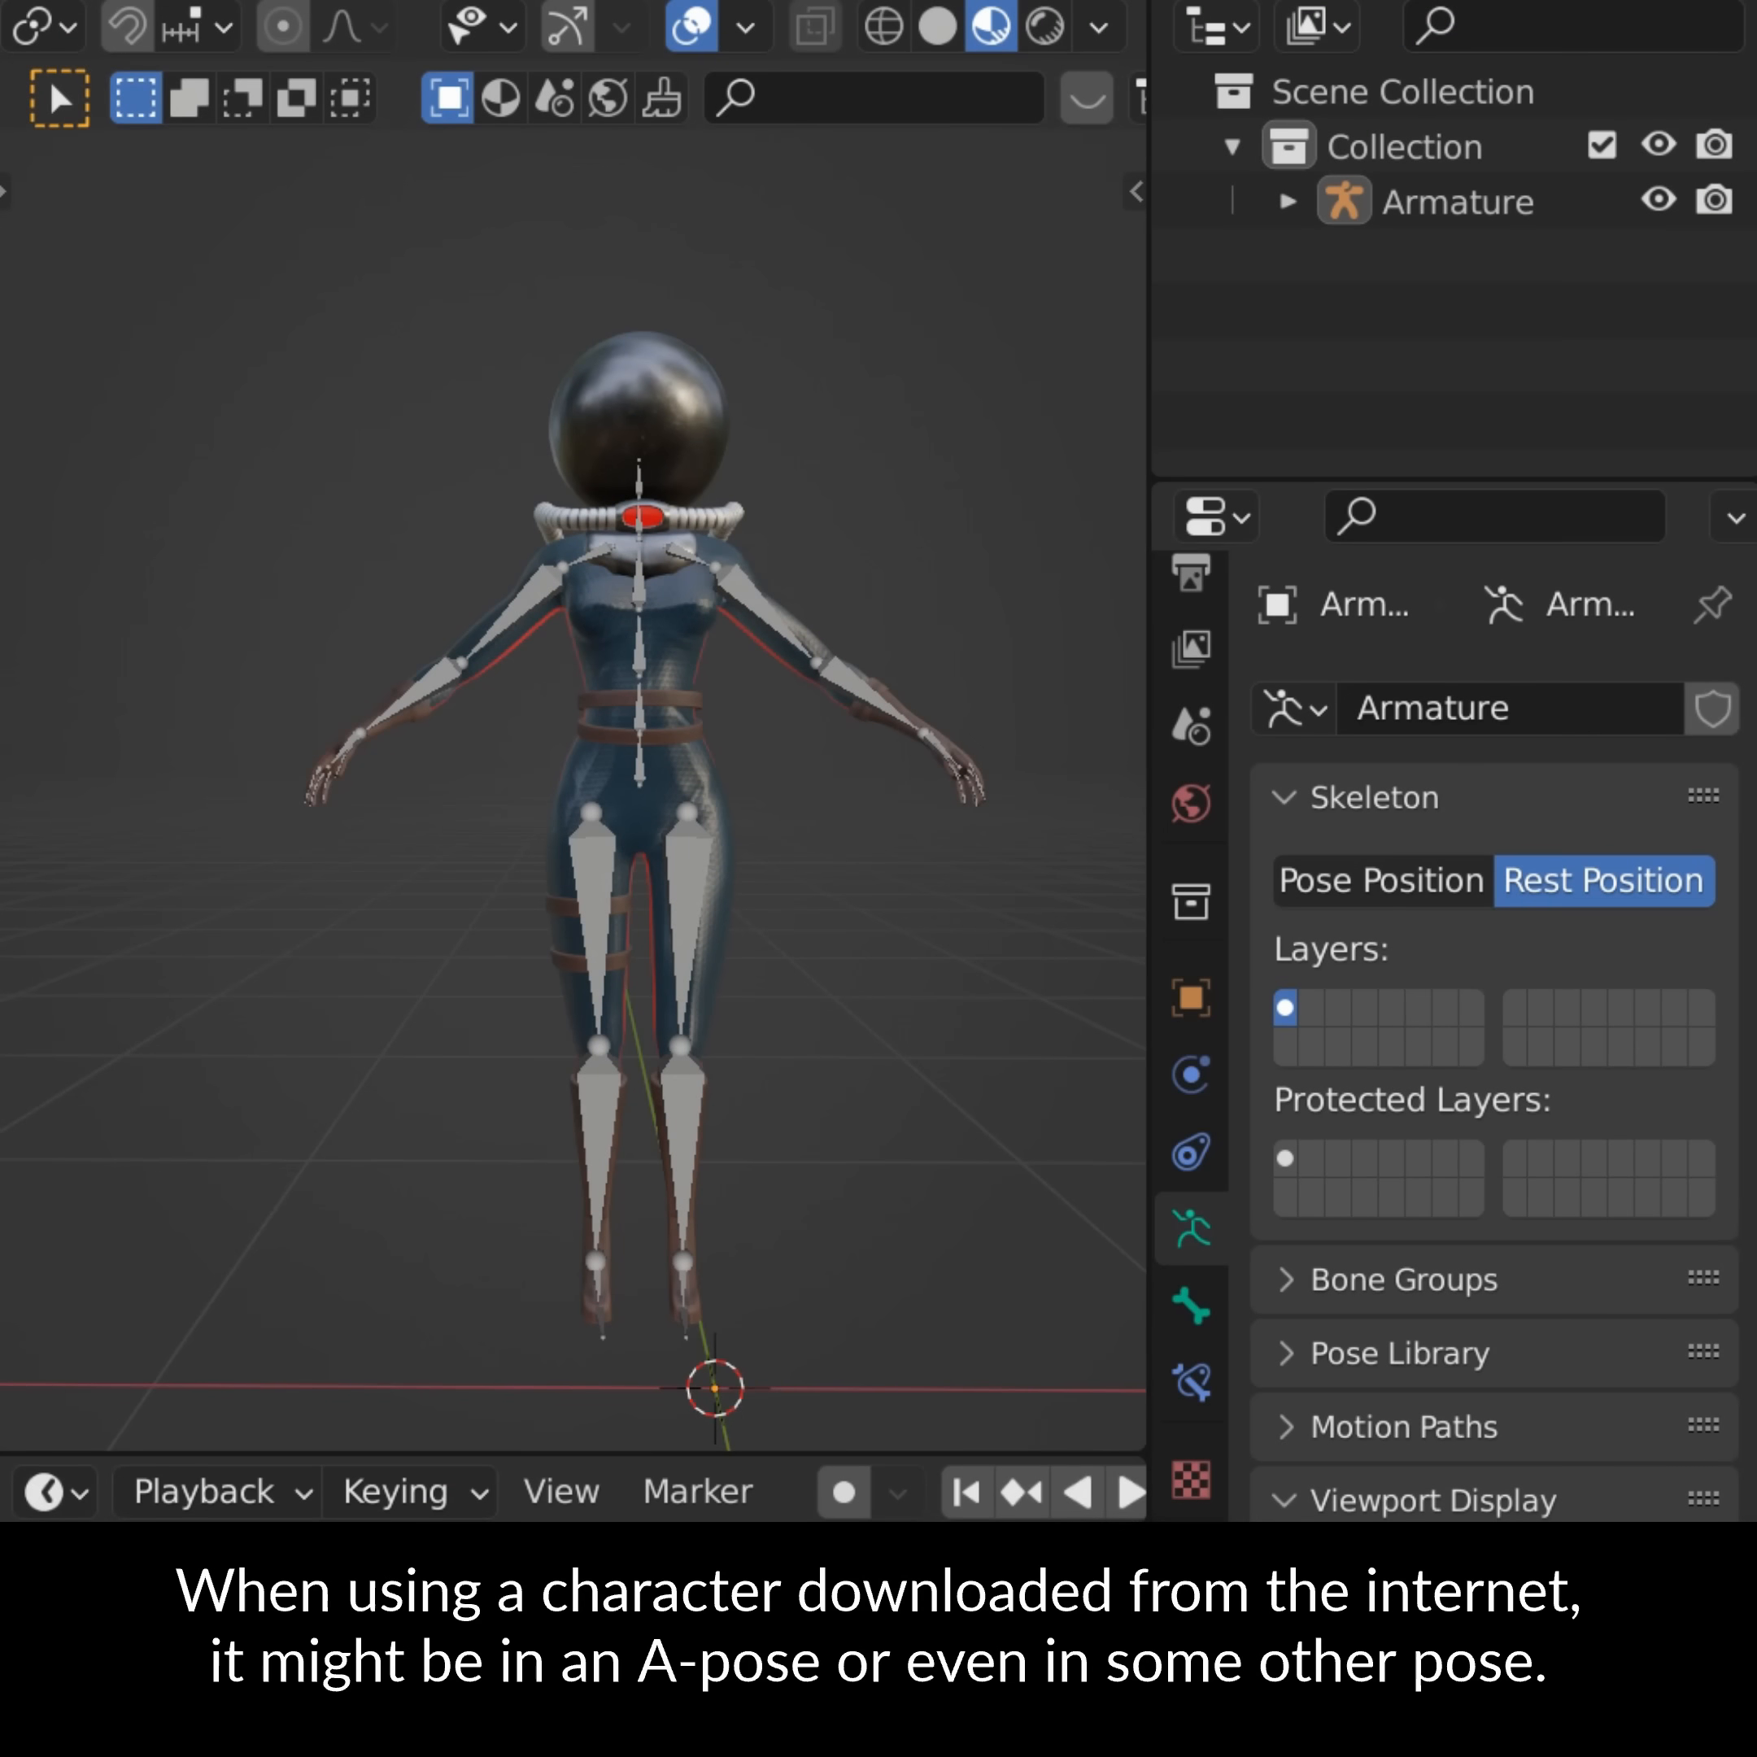
Select the downloaded character's Armature so its skeleton shows the posed position
{"action": "left_click", "coordinate": [1378, 880]}
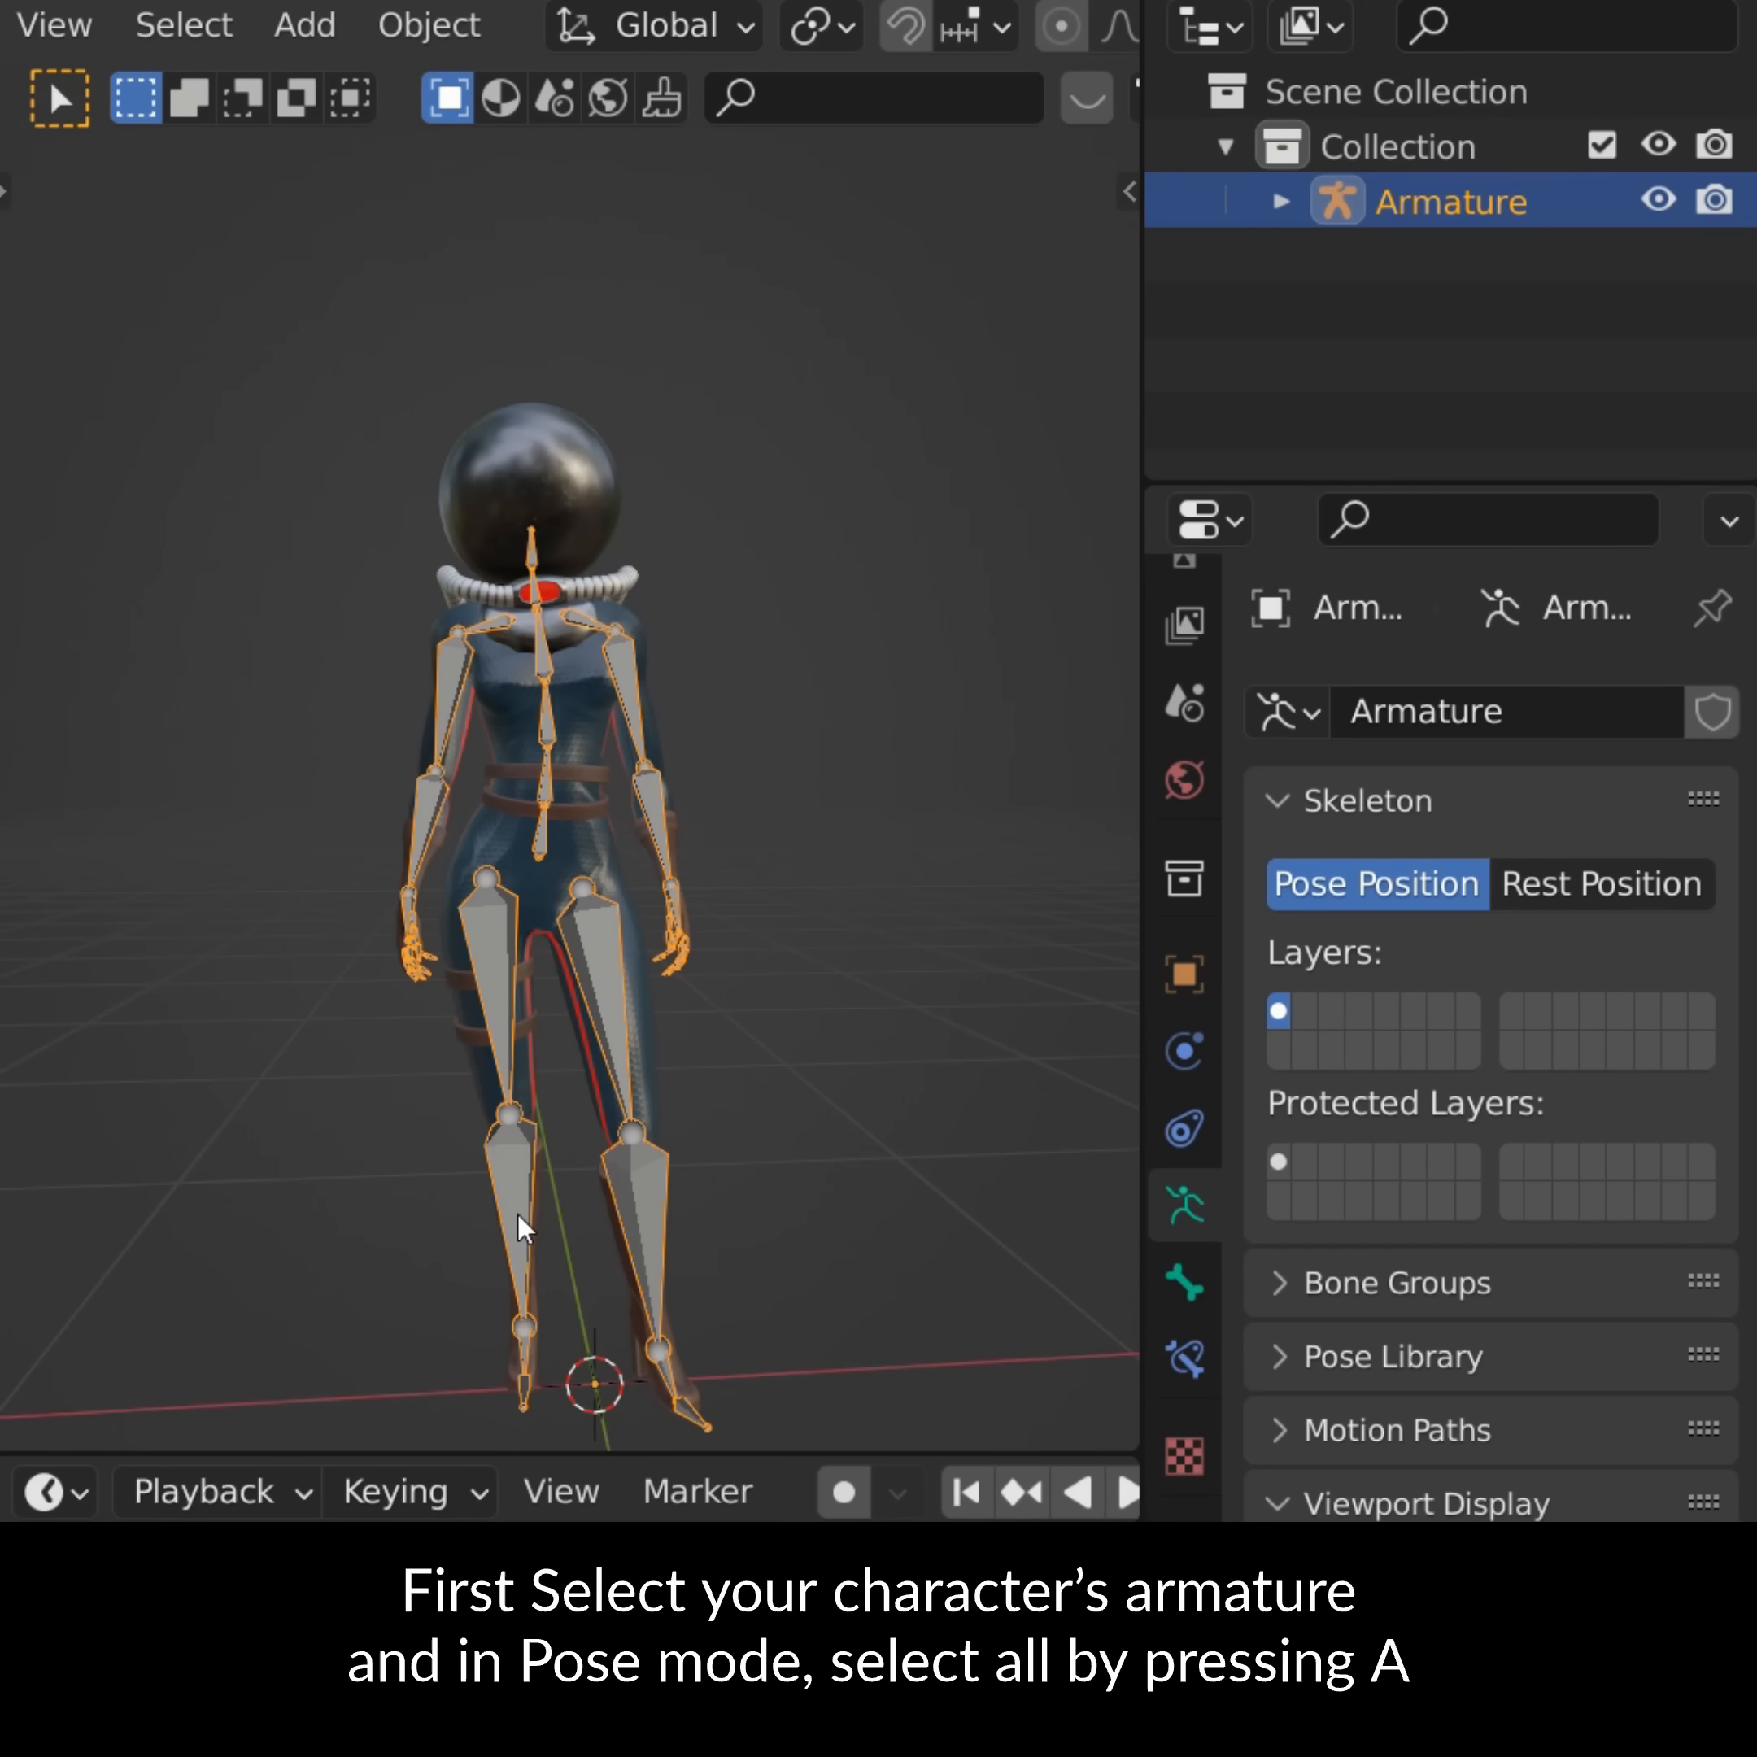
Select every bone and clear rotations so the armature returns to its T-pose rest pose
{"action": "key", "text": "a"}
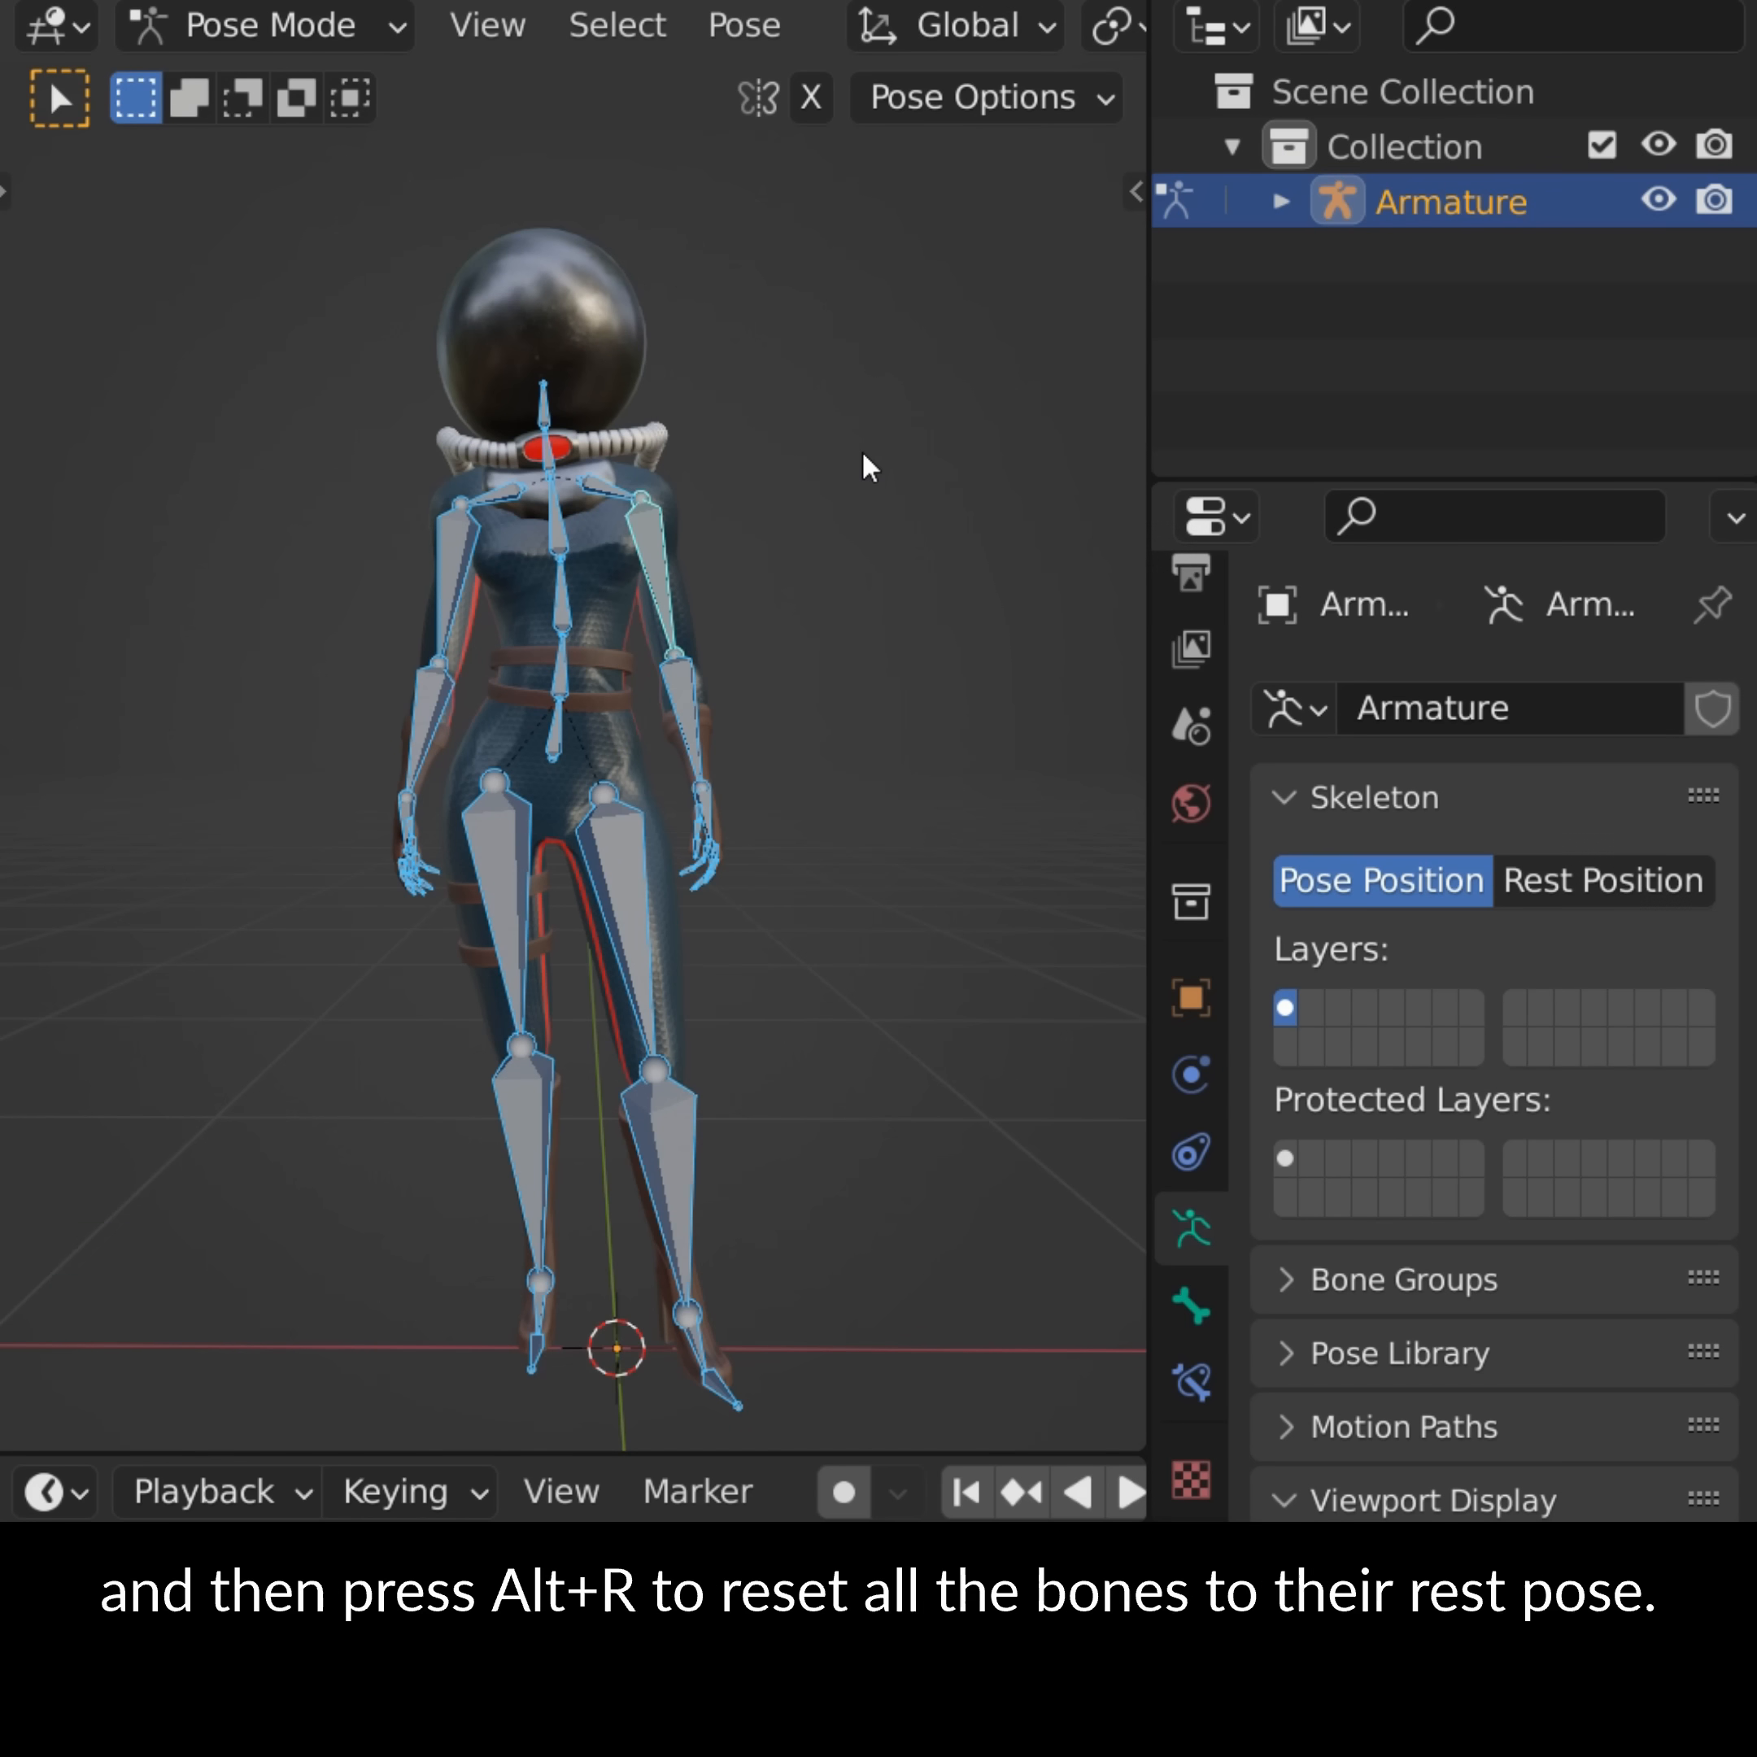
{"action": "key", "text": "Alt+R"}
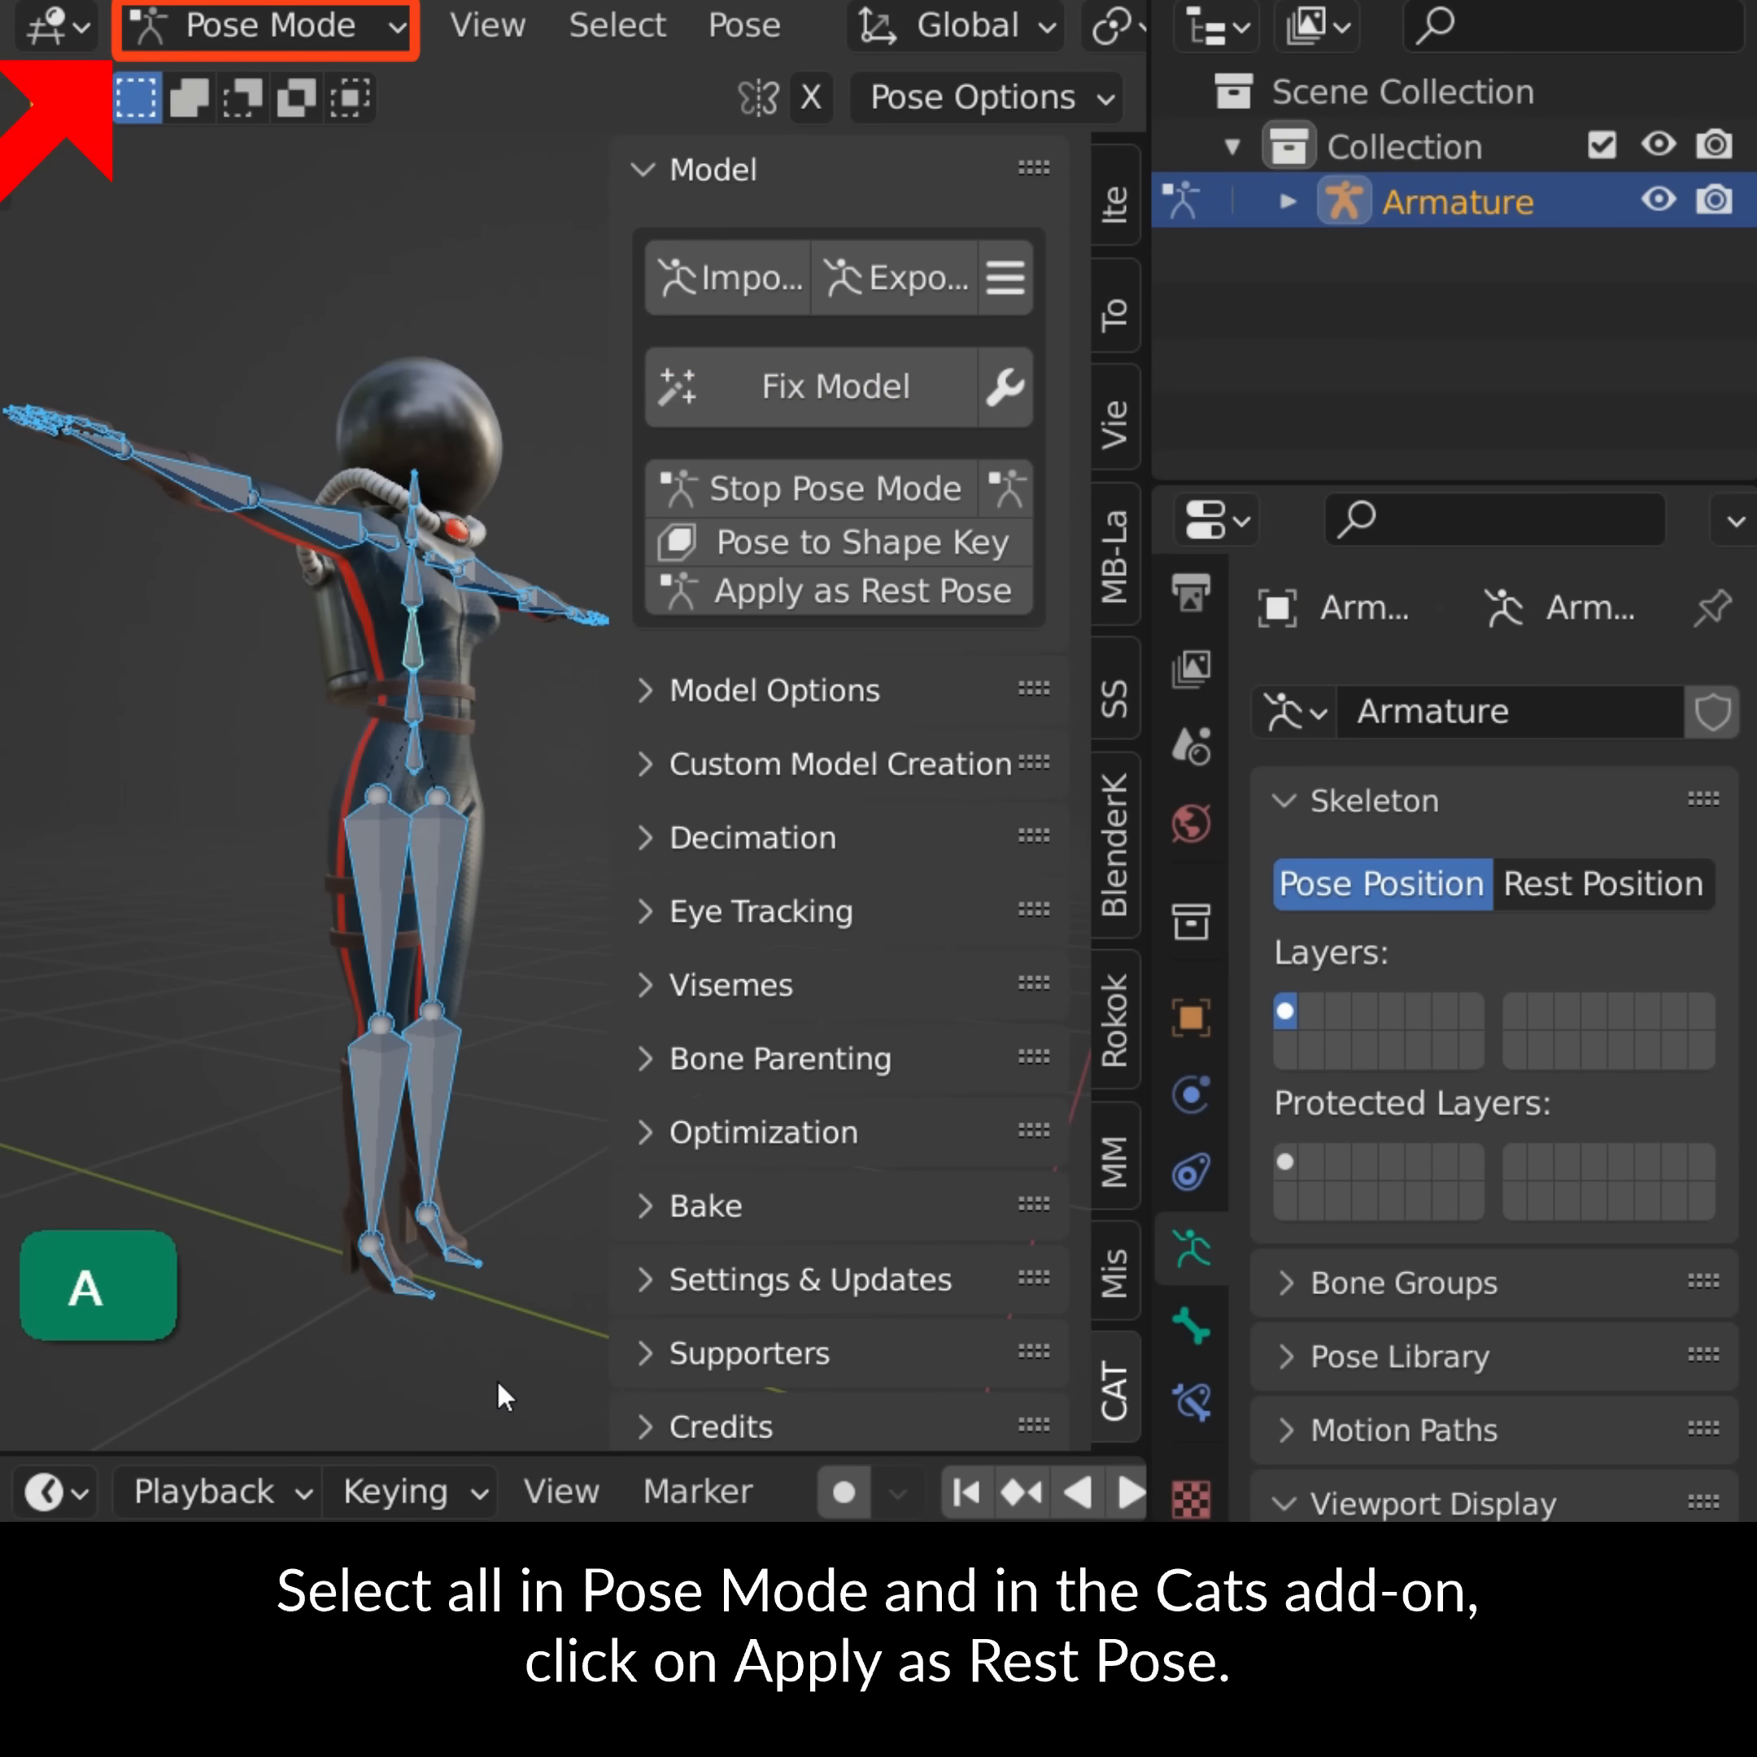
Make the current T-pose the armature's new rest pose via Cats Apply as Rest Pose
{"action": "left_click", "coordinate": [836, 590]}
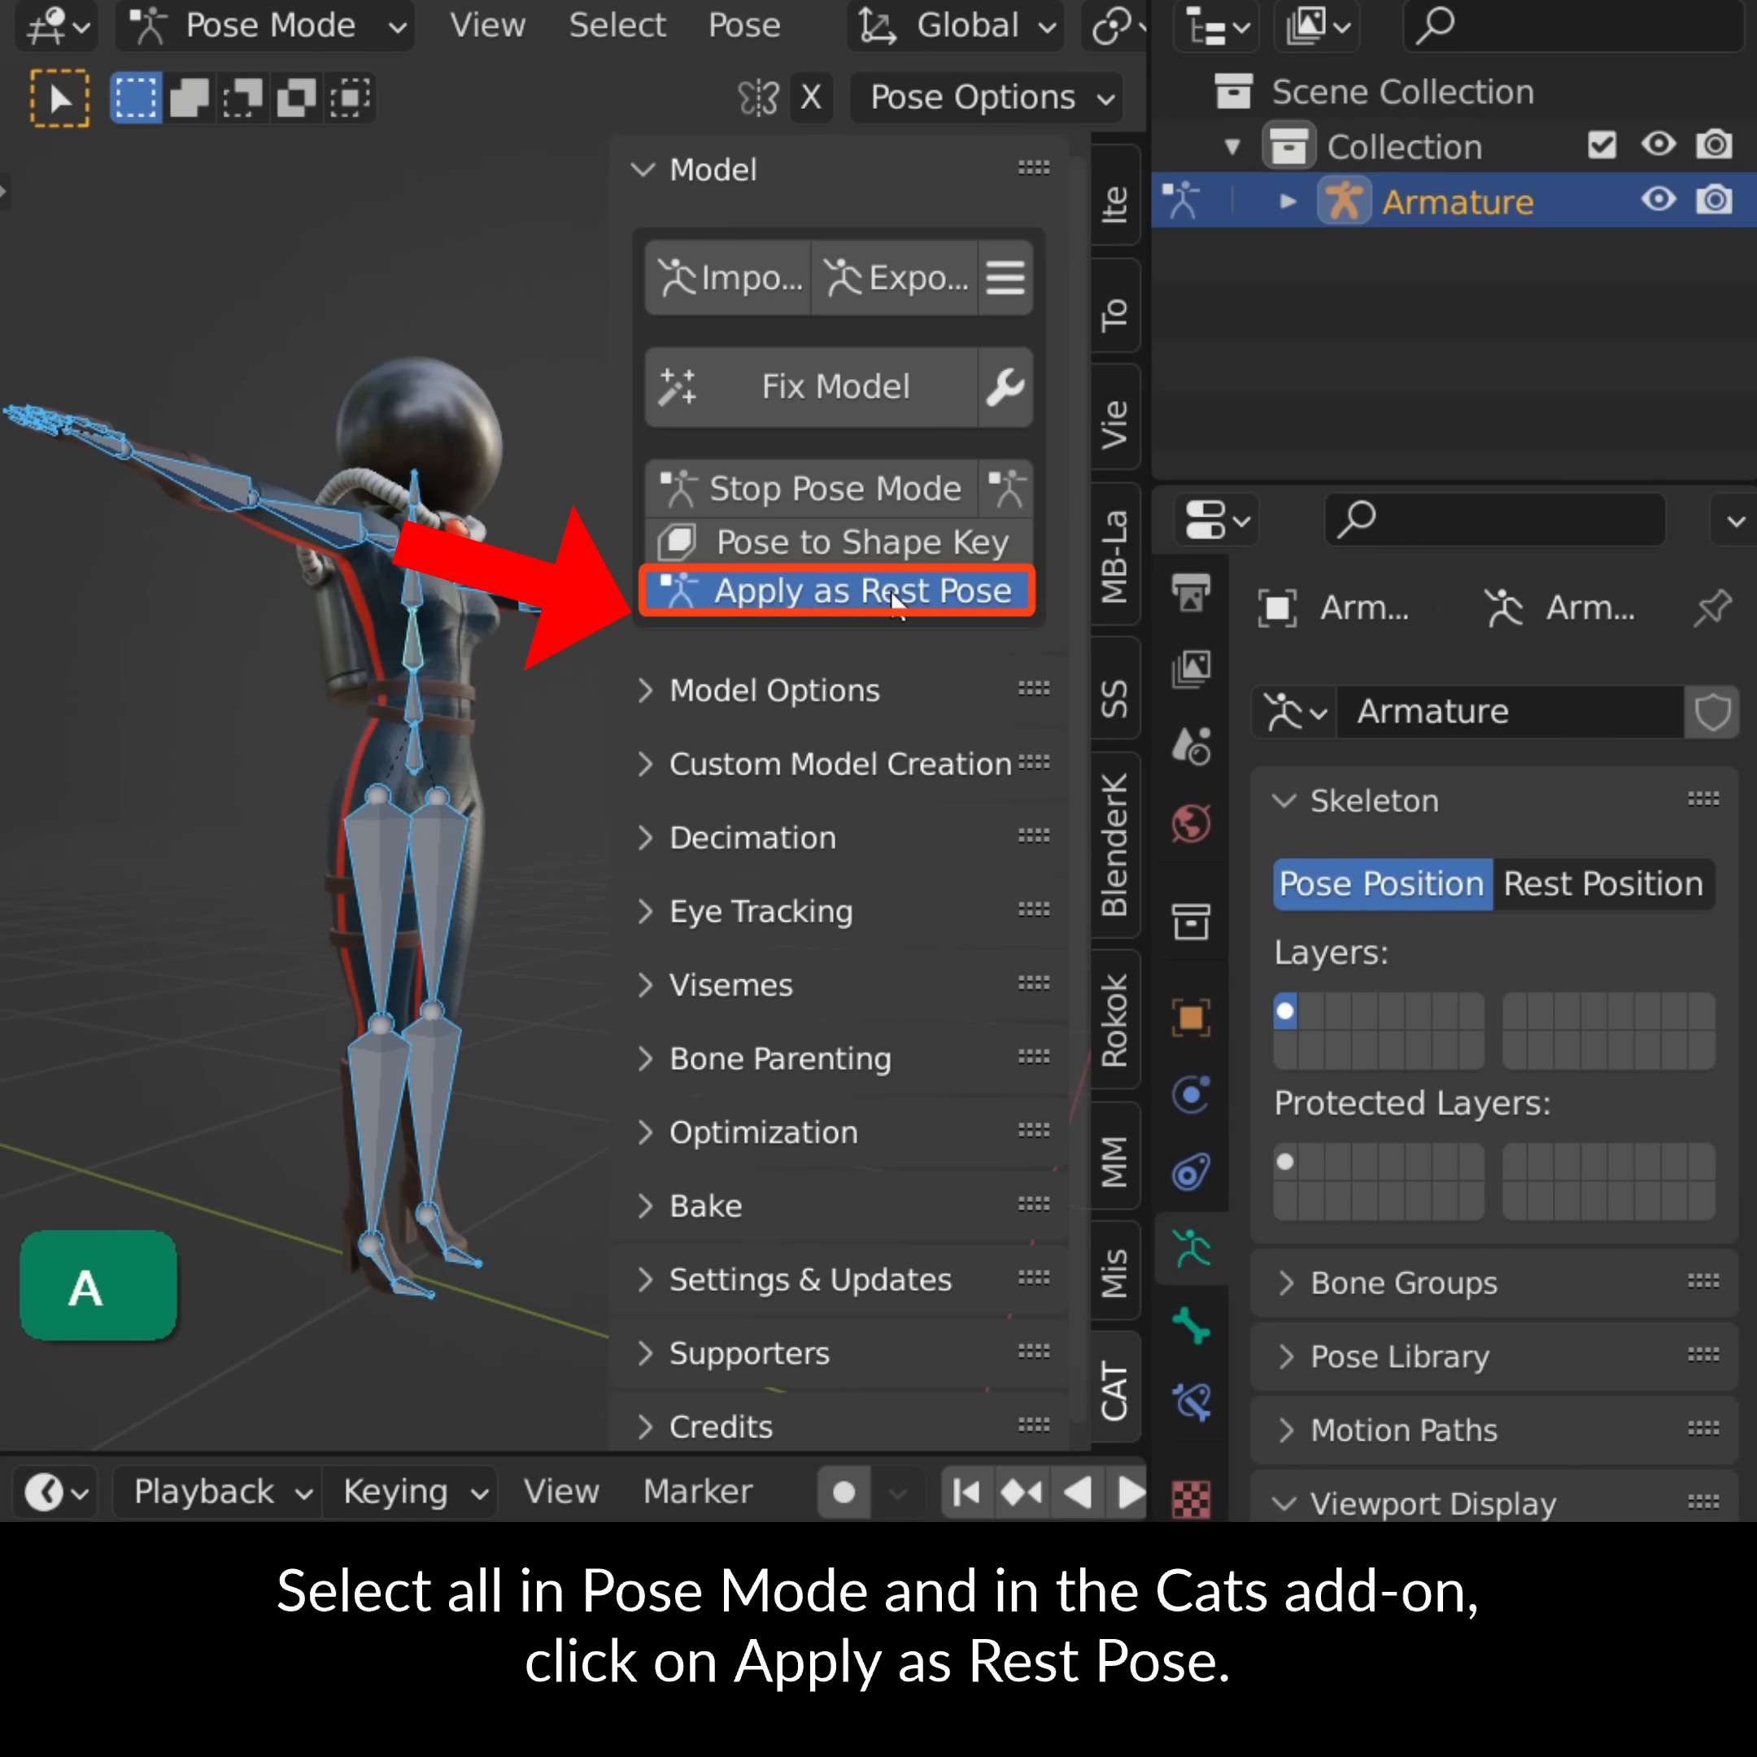
{"action": "left_click", "coordinate": [835, 591]}
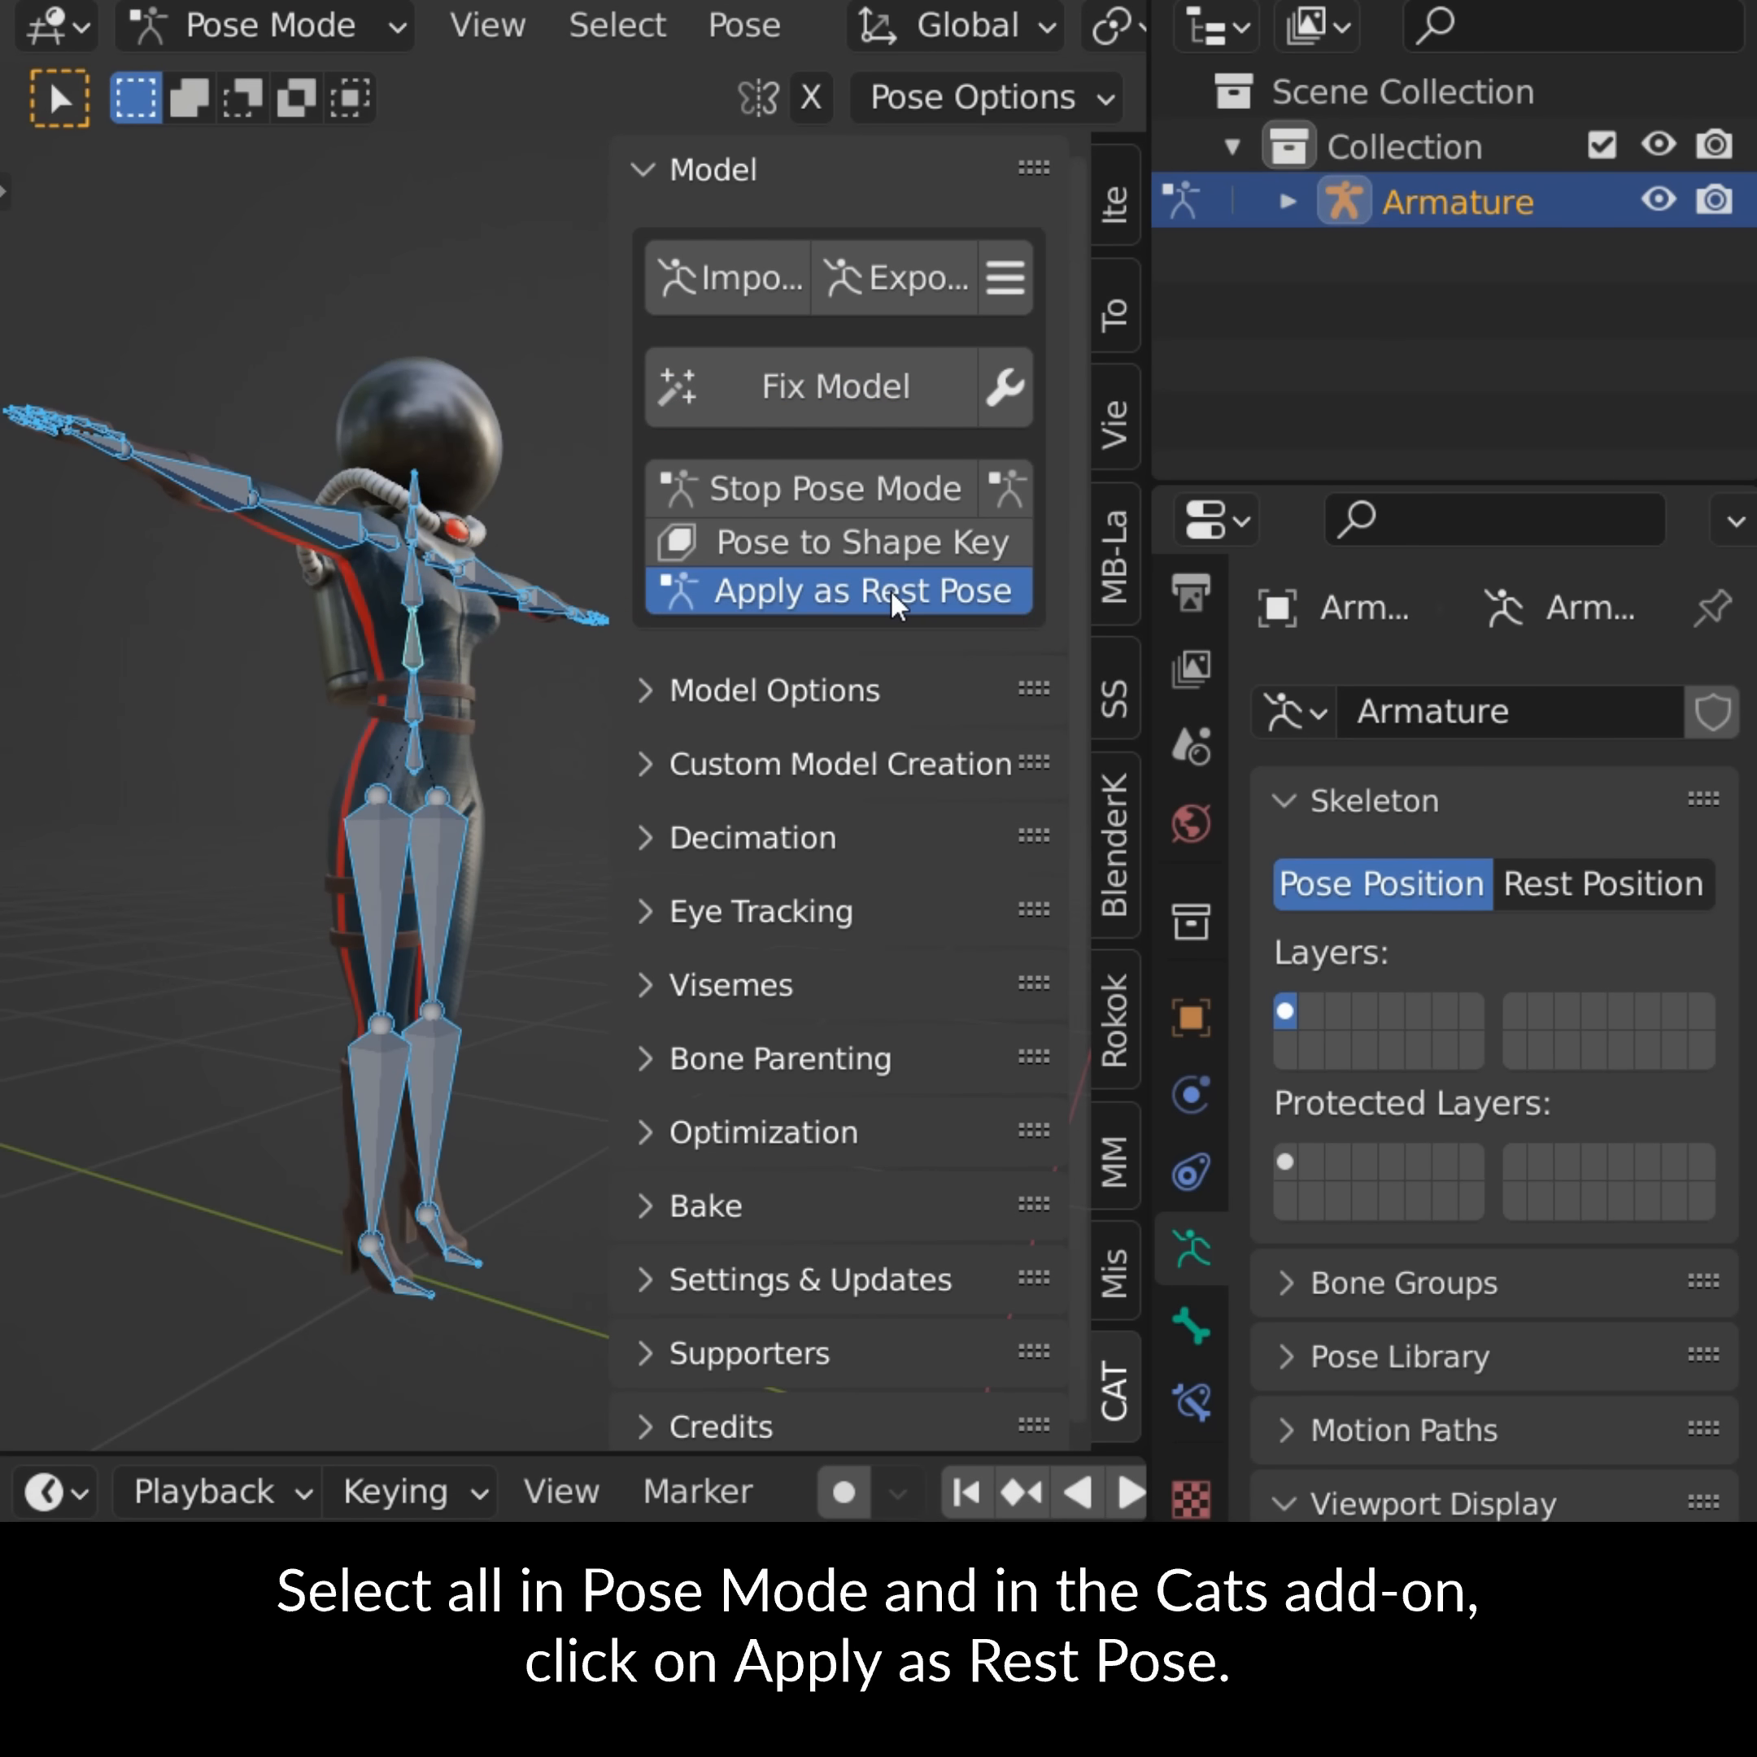
{"action": "left_click", "coordinate": [859, 590]}
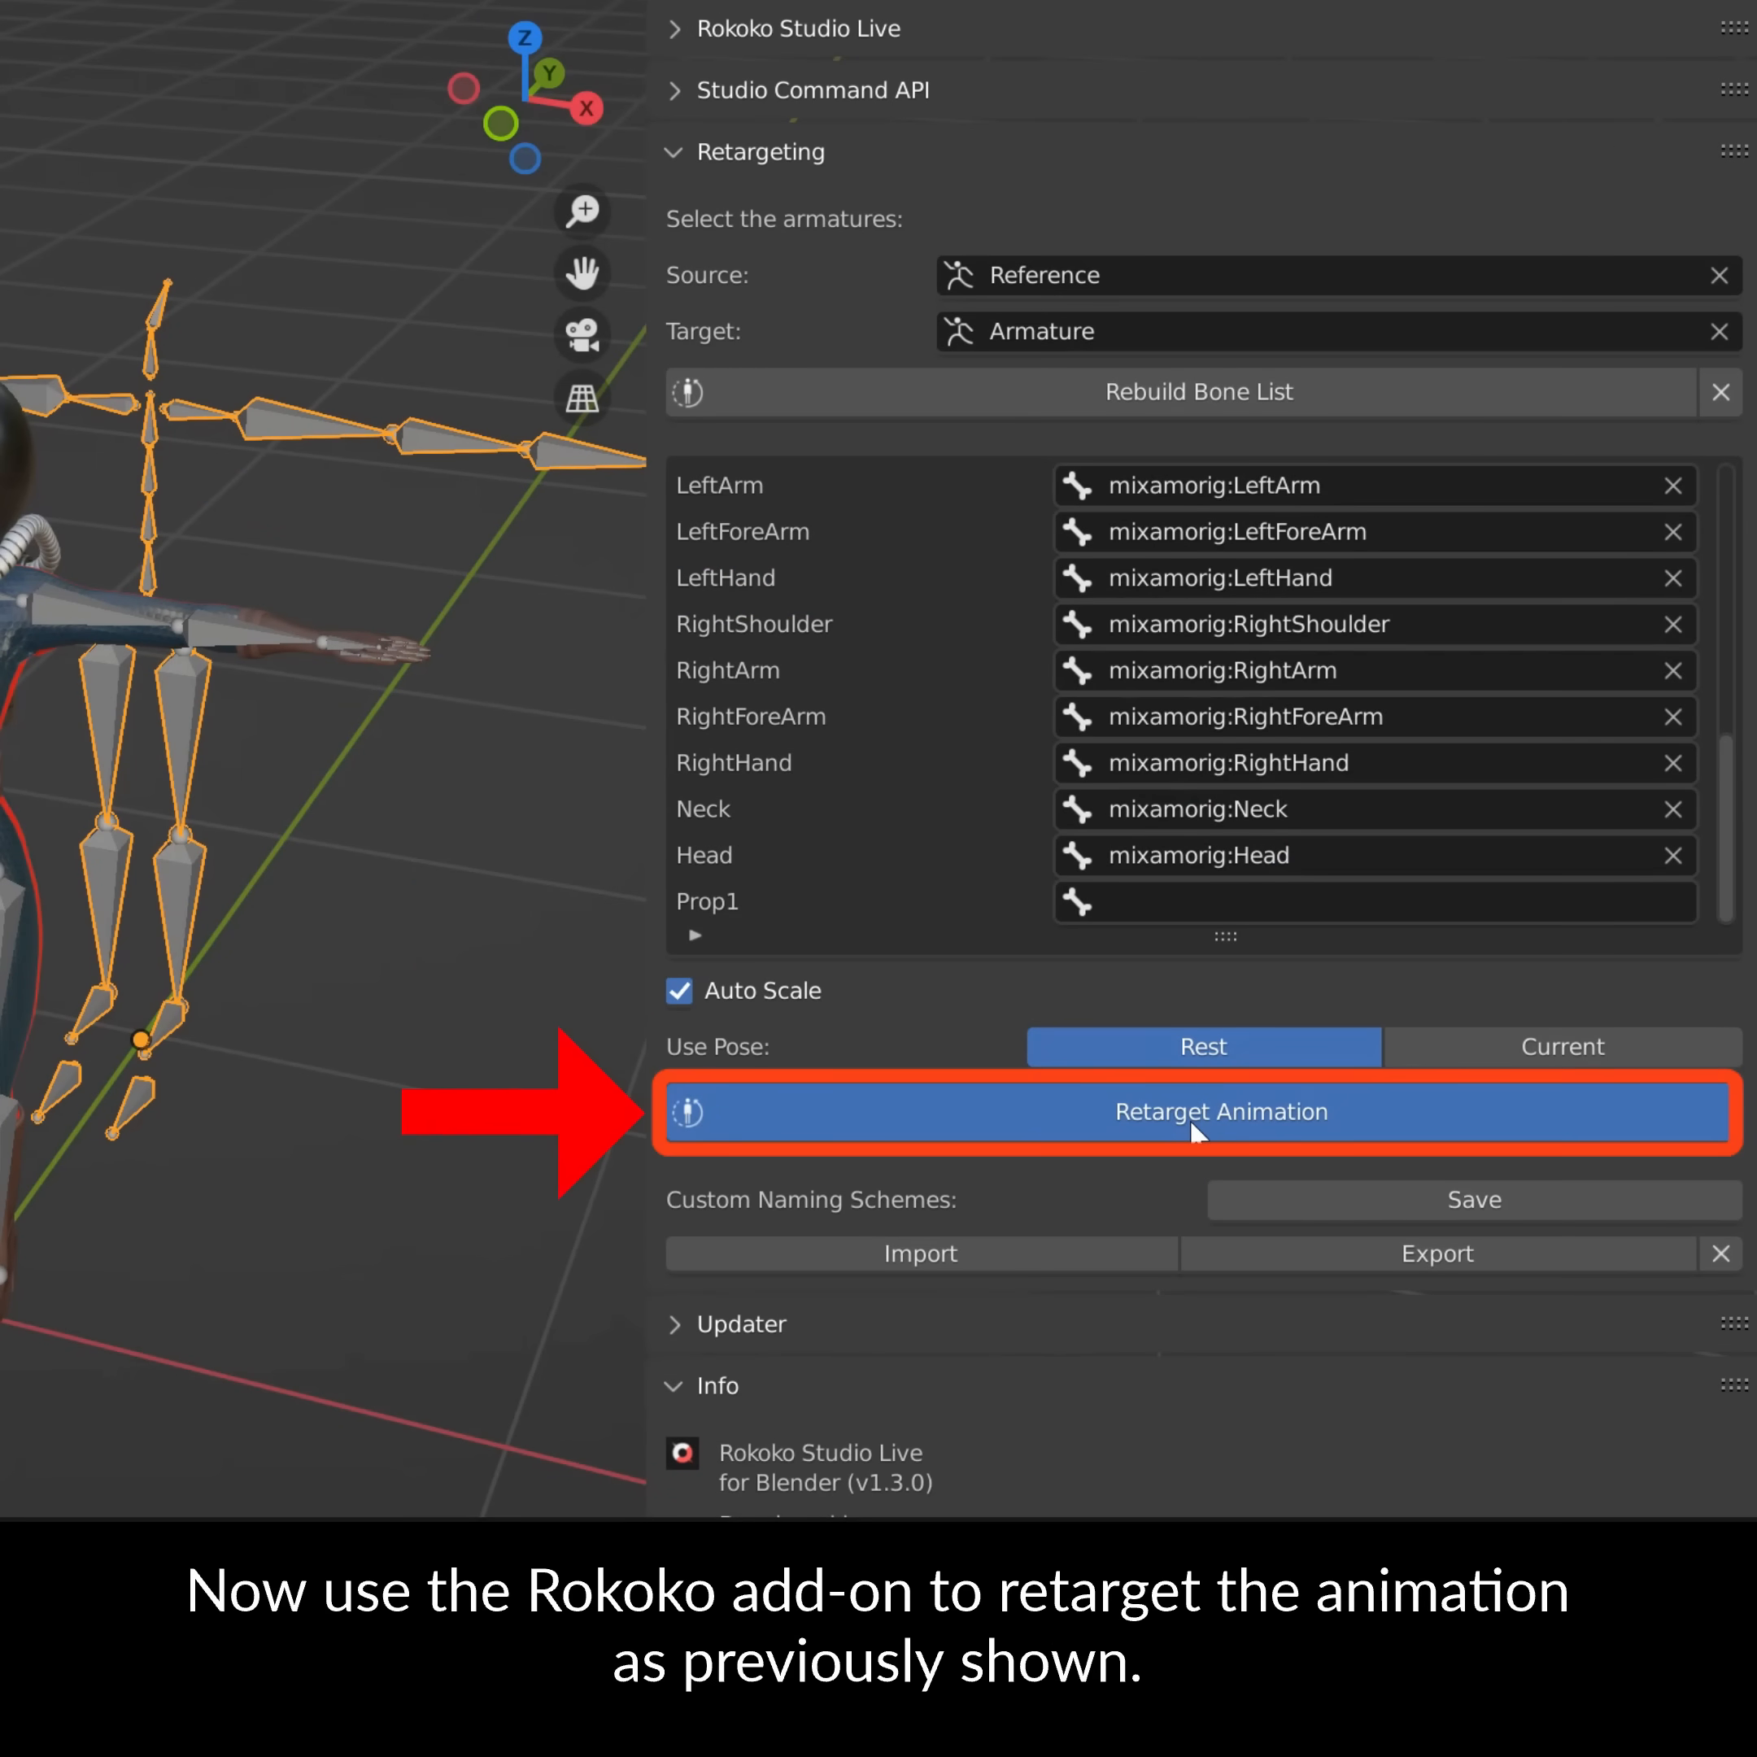
Retarget the mocap kicking animation onto the armature with Rokoko Retargeting
{"action": "left_click", "coordinate": [1220, 1111]}
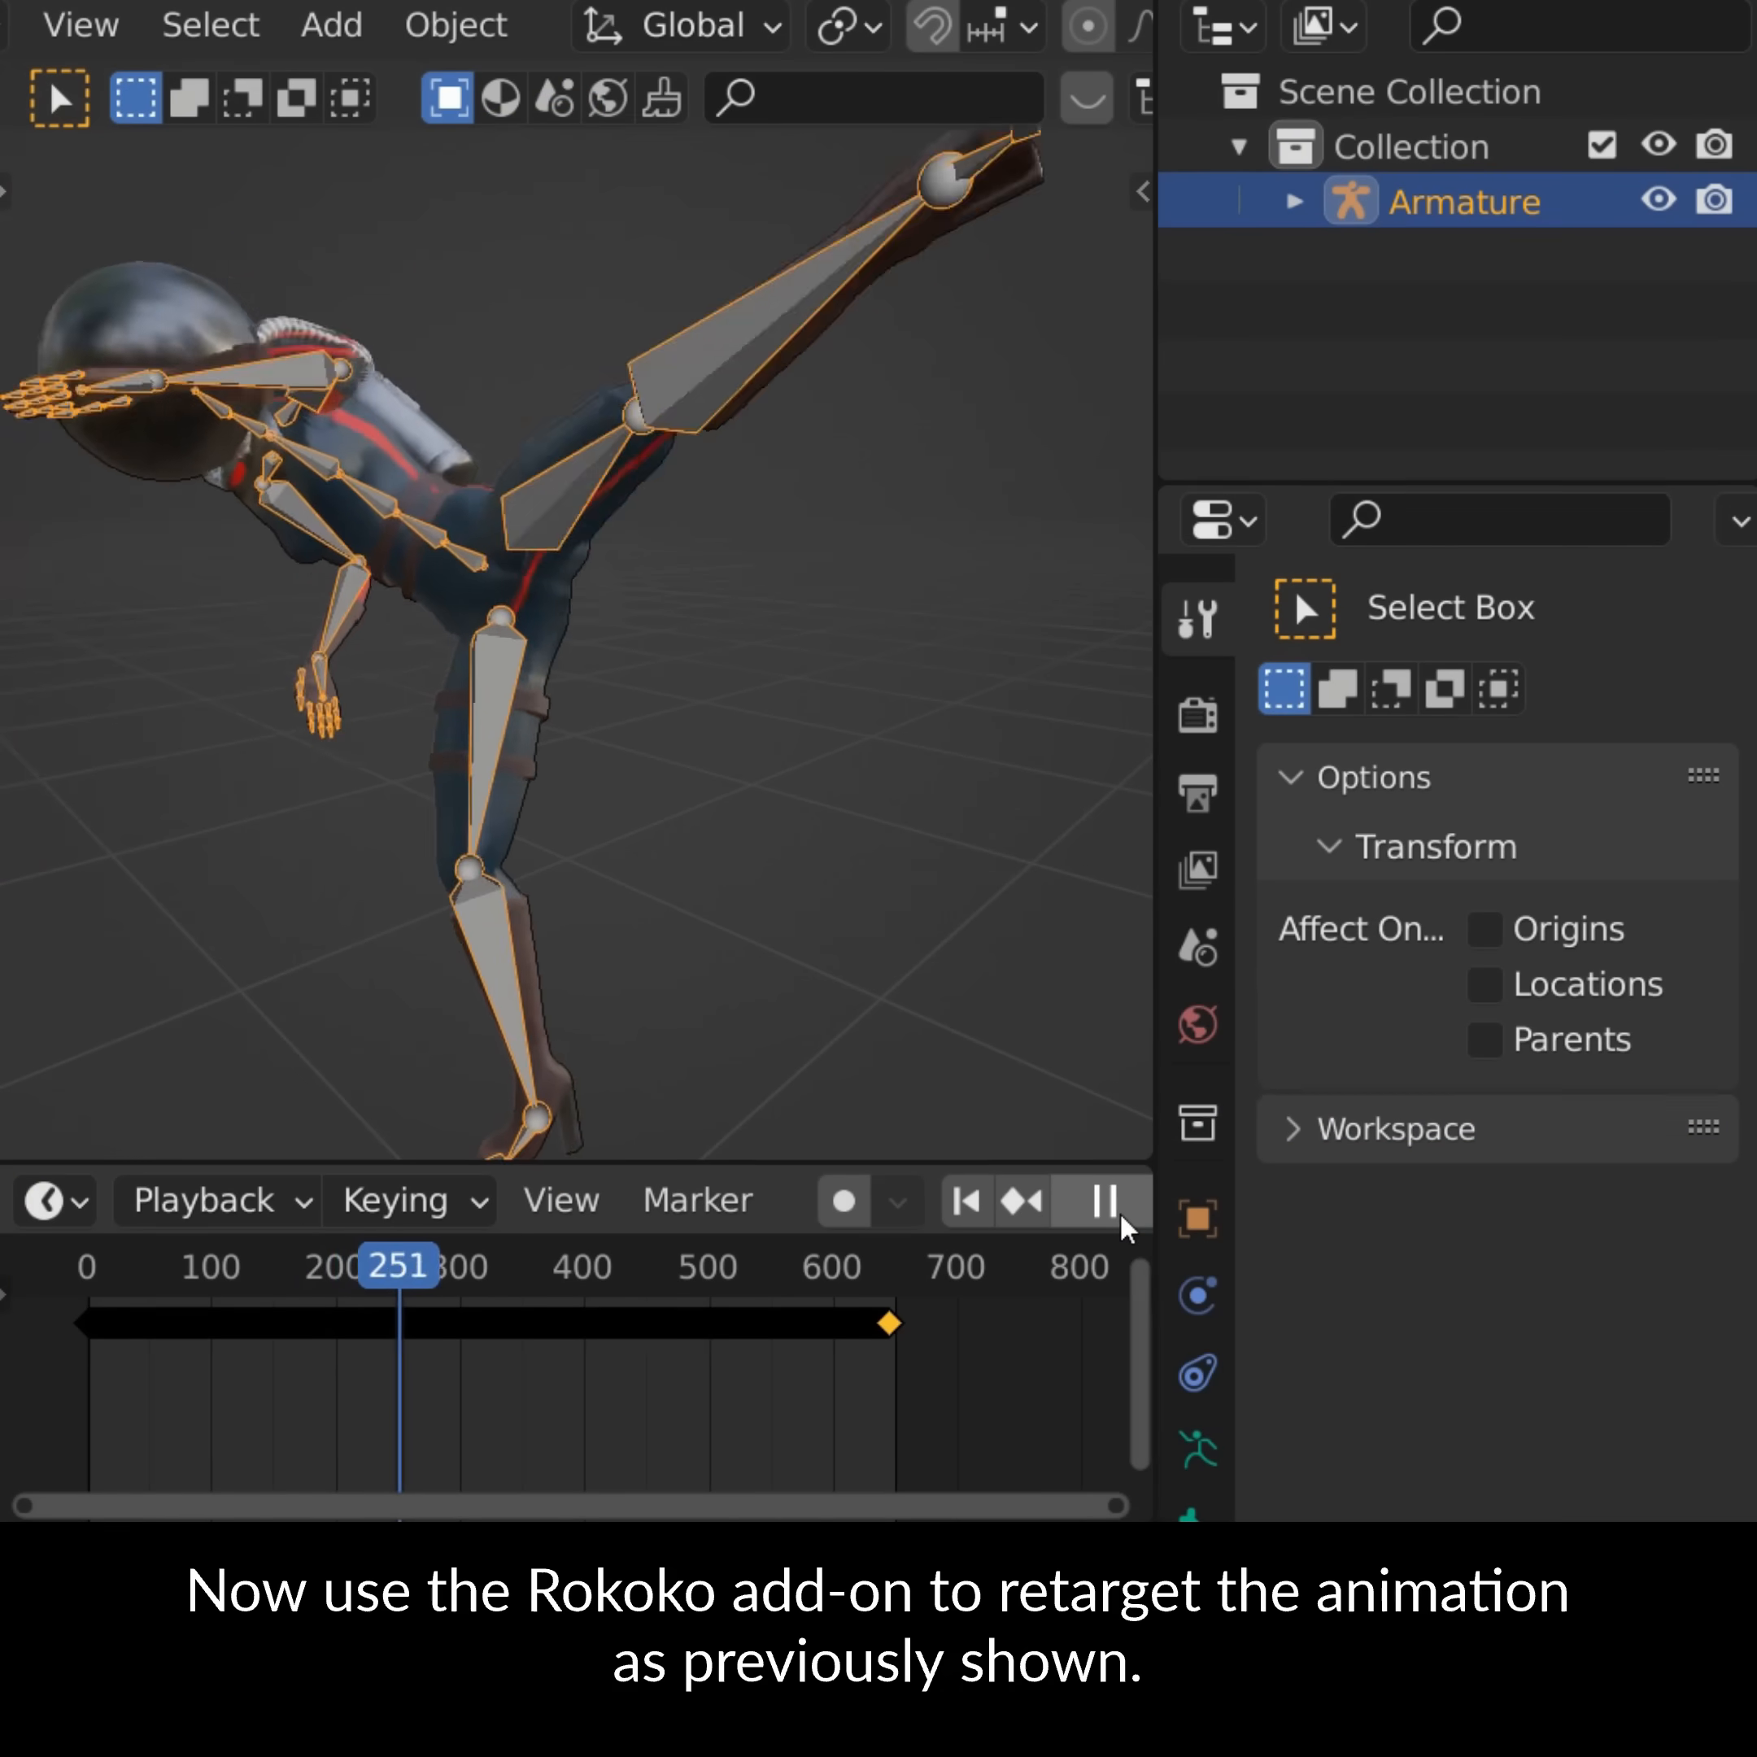